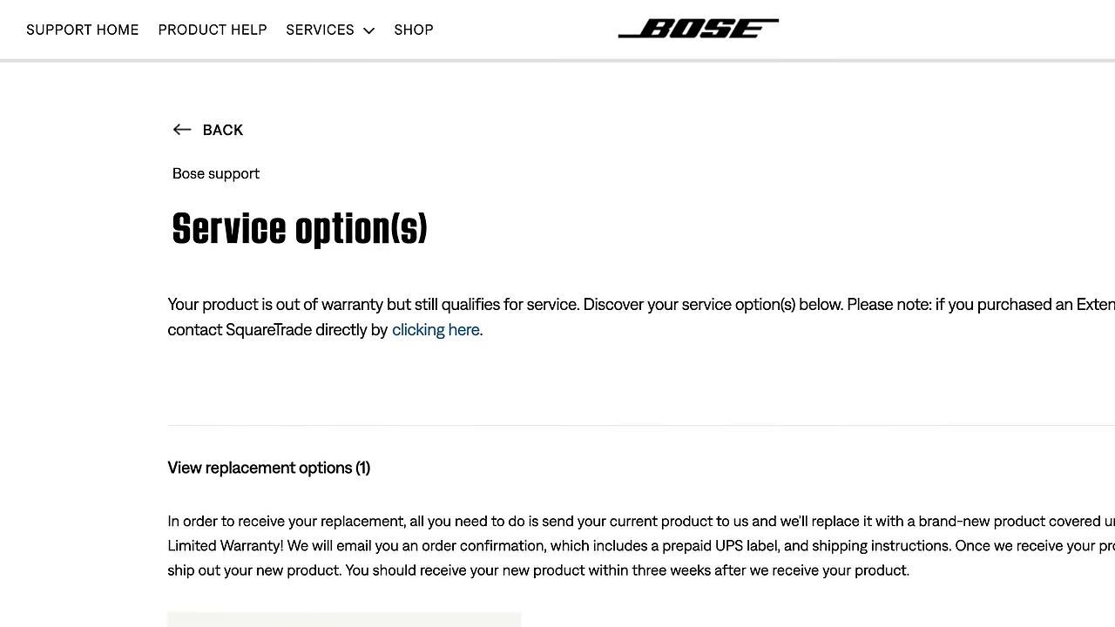
Reach the QuietComfort 45 Refurbished listing and reveal its $179.00 price, down from $329.00.
{"action": "scroll", "scroll_direction": "down", "scroll_amount": 3}
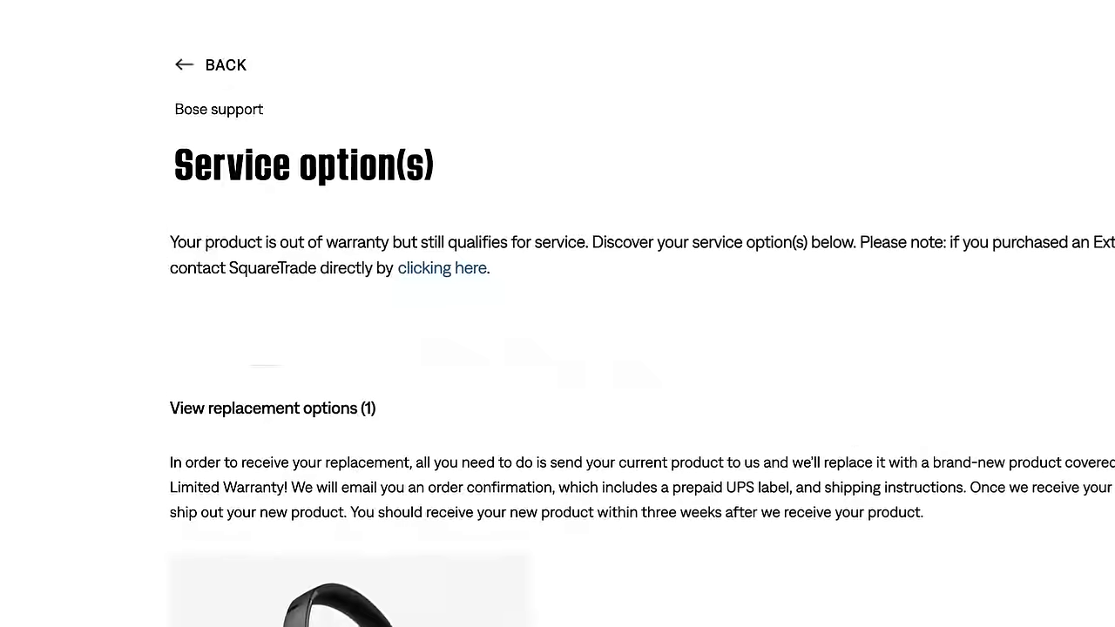
{"action": "scroll", "scroll_direction": "down", "scroll_amount": 3}
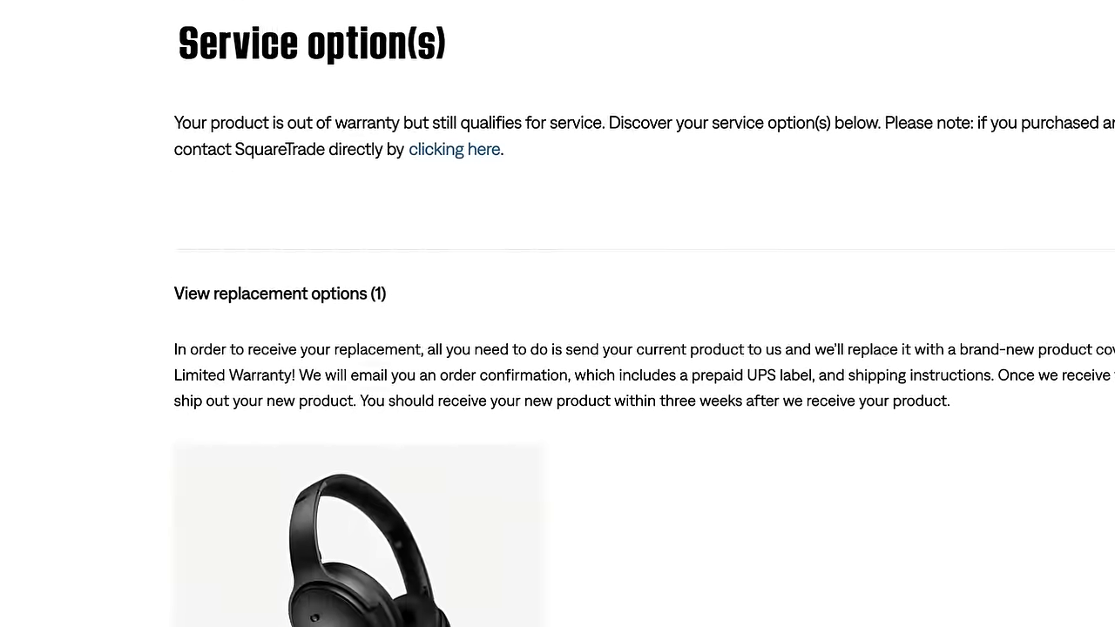
{"action": "scroll", "scroll_direction": "down", "scroll_amount": 3}
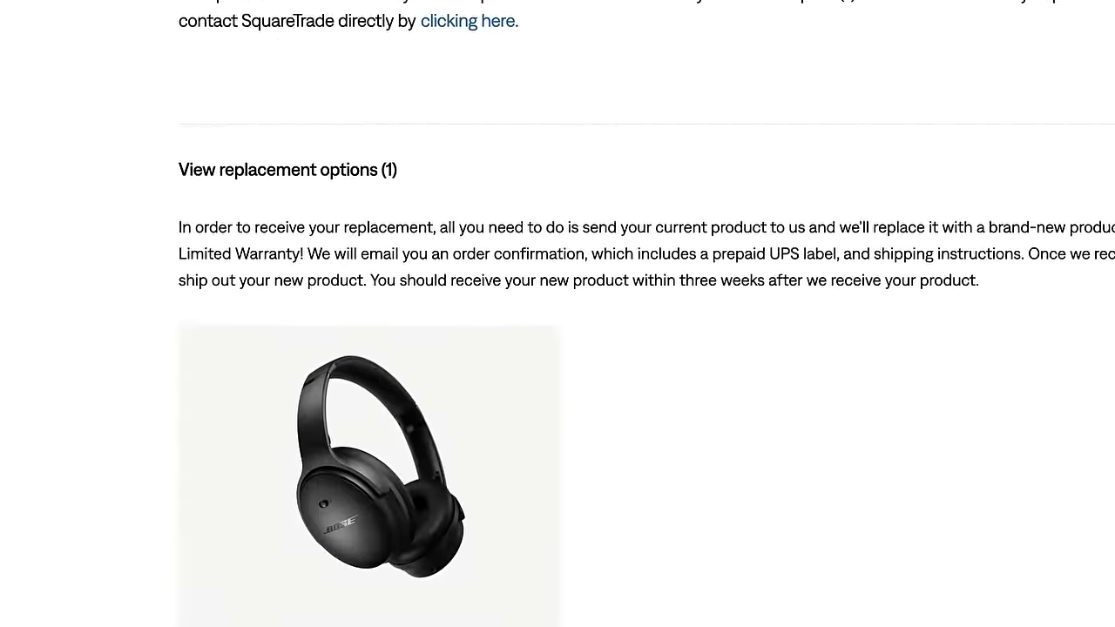
{"action": "scroll", "scroll_direction": "down", "scroll_amount": 3}
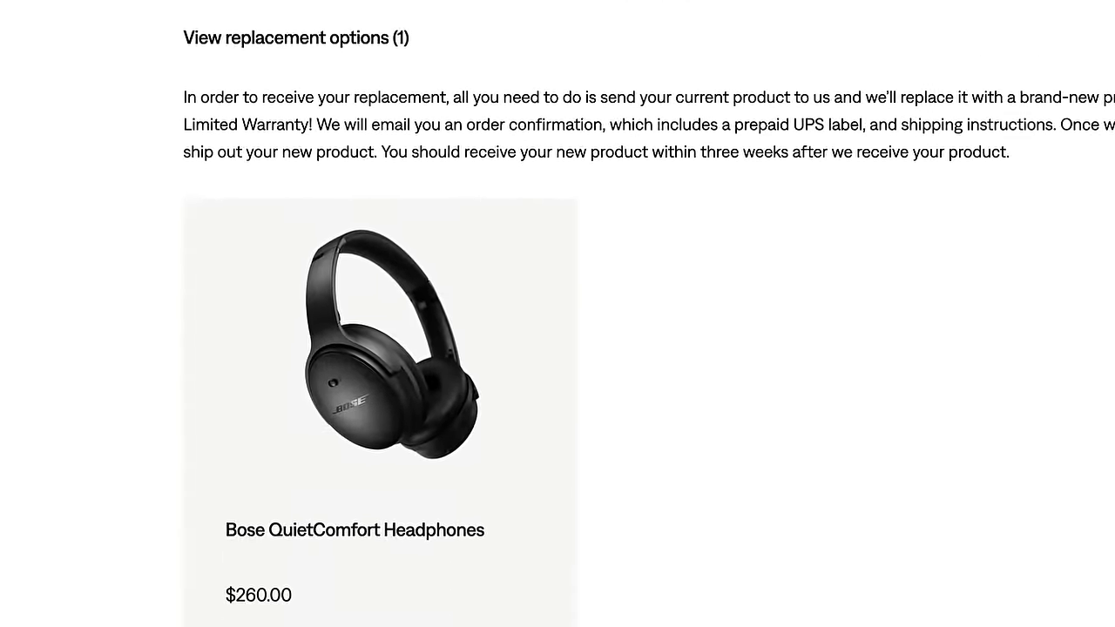
{"action": "scroll", "scroll_direction": "down", "scroll_amount": 3}
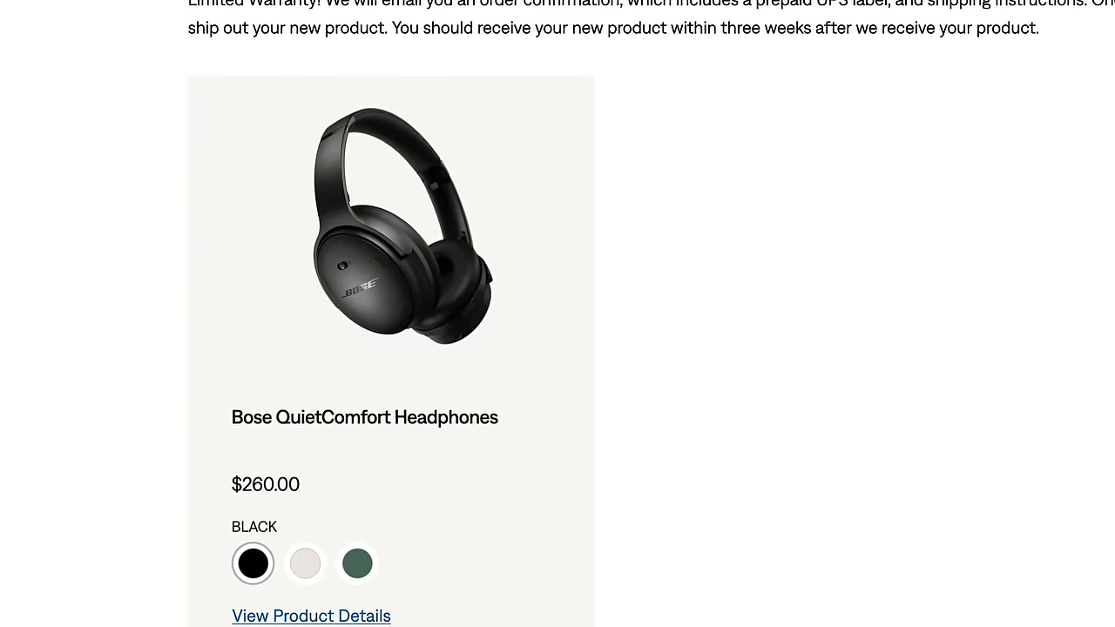
{"action": "scroll", "scroll_direction": "down", "scroll_amount": 3}
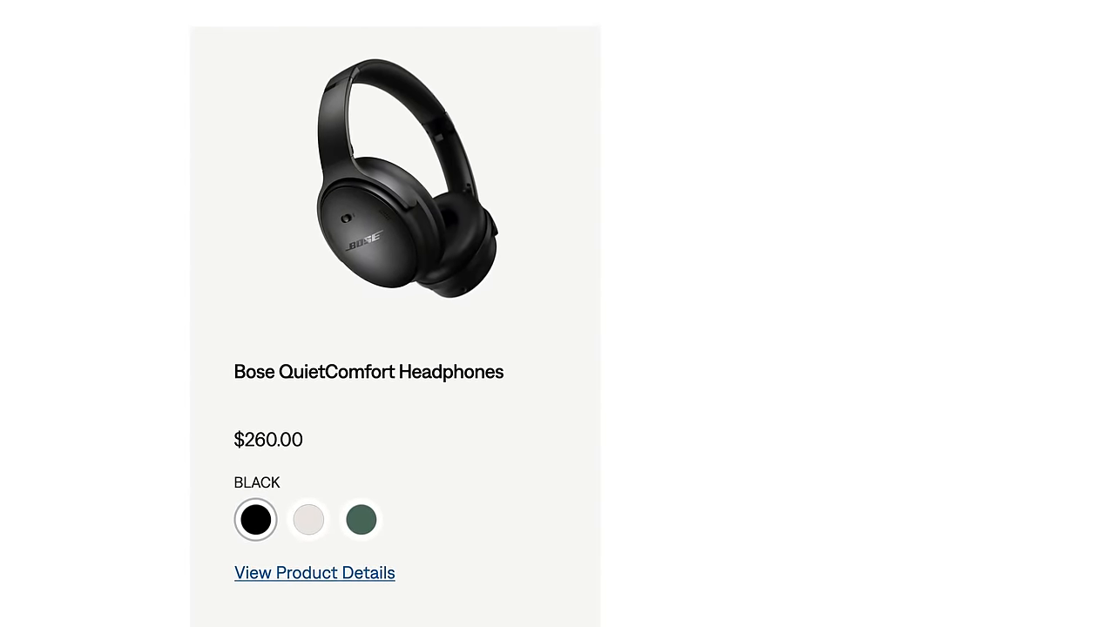
{"action": "left_click", "coordinate": [314, 572]}
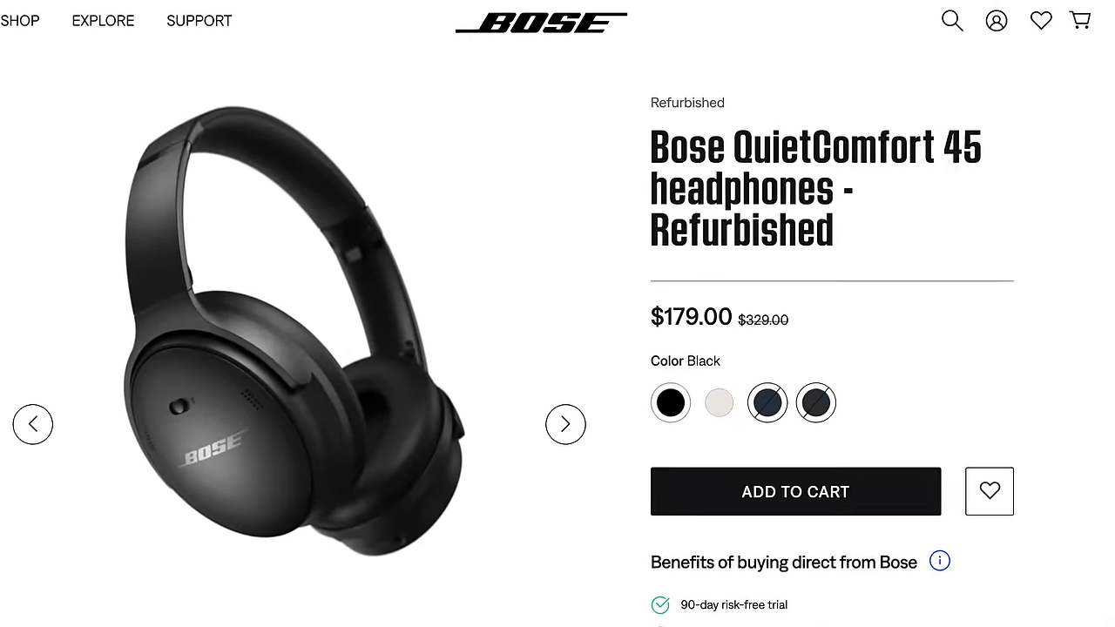
{"action": "scroll", "scroll_direction": "down", "scroll_amount": 3}
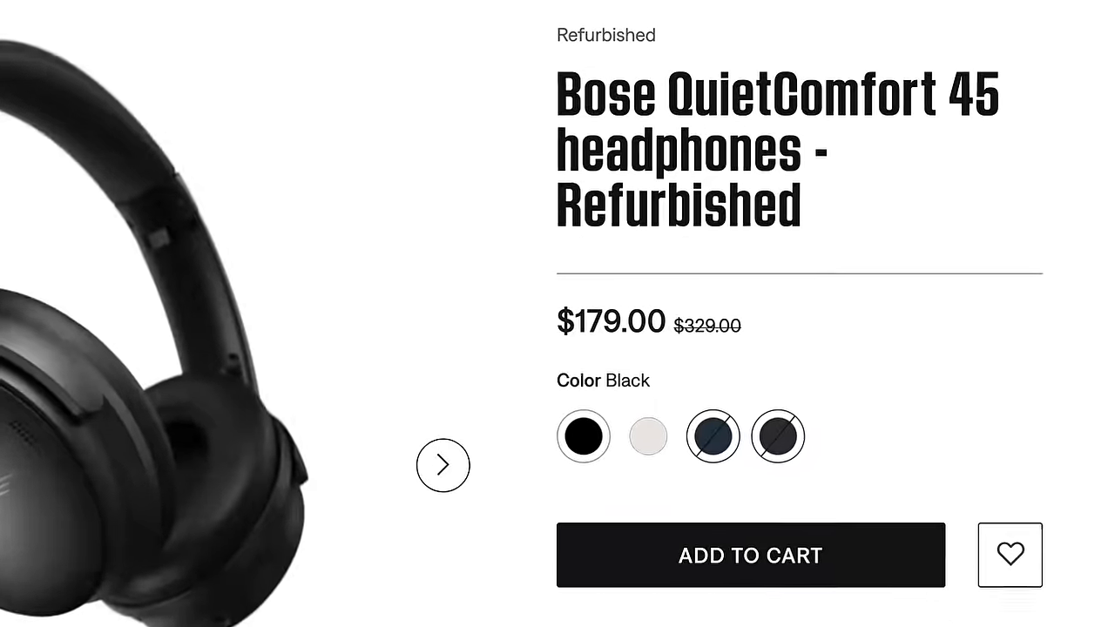
{"action": "scroll", "scroll_direction": "down", "scroll_amount": 3}
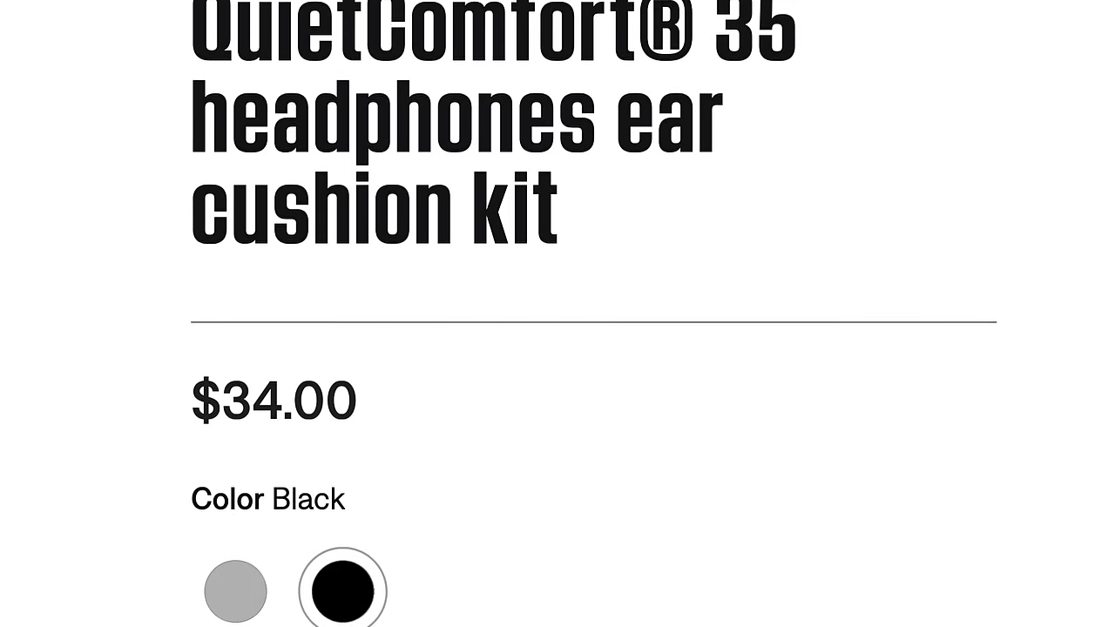
Scroll the QuietComfort 35 ear cushion kit page to its $34.00 price in black.
{"action": "scroll", "scroll_direction": "down", "scroll_amount": 3}
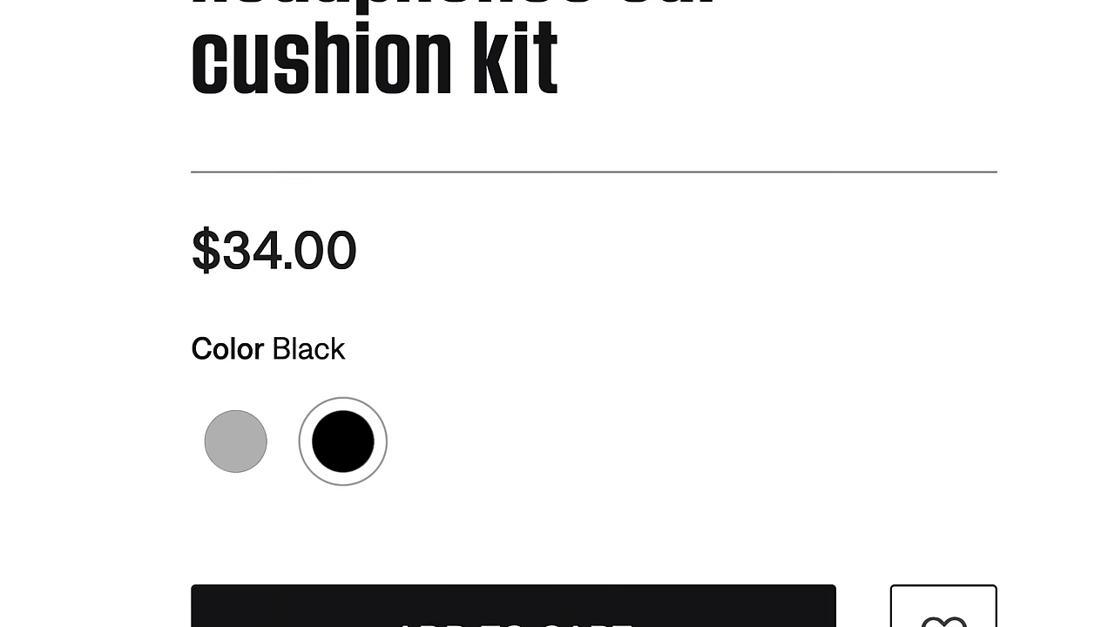